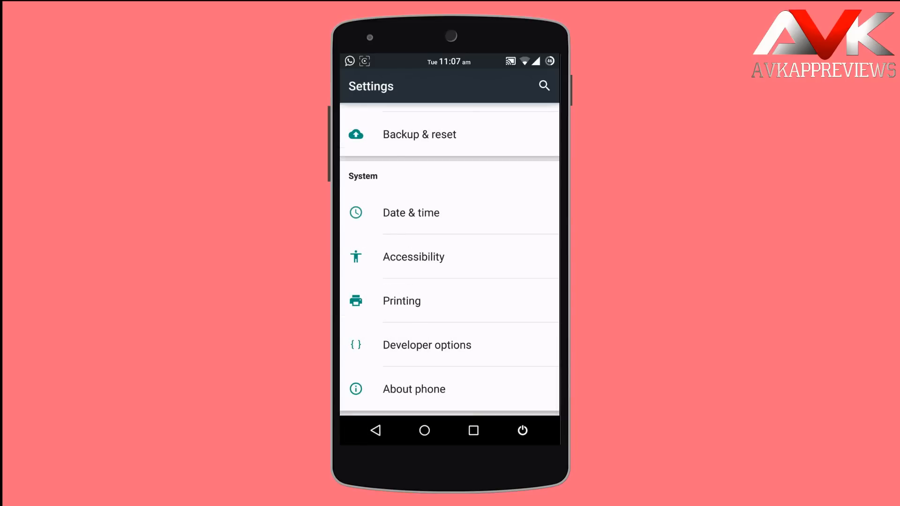
# Step: Scroll the main Settings list to reveal the Purity section's System and Layers entries
pyautogui.scroll(-3)
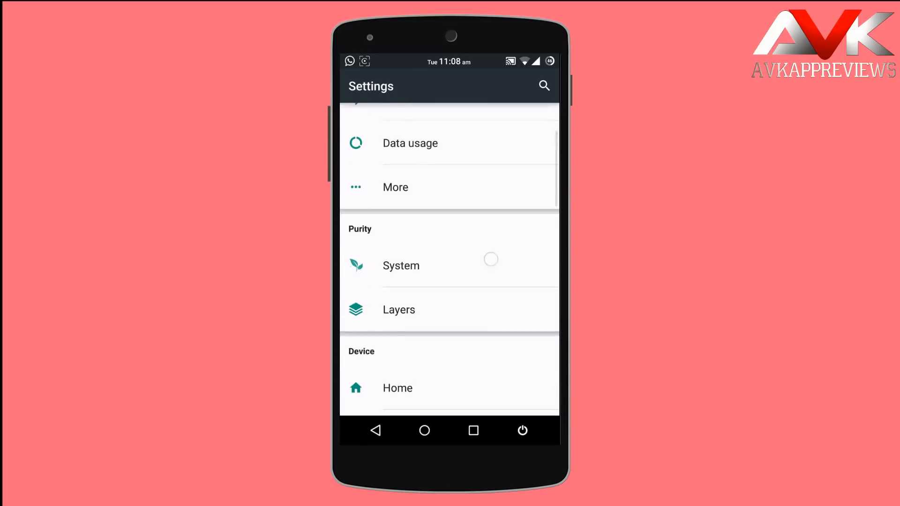
pyautogui.scroll(-3)
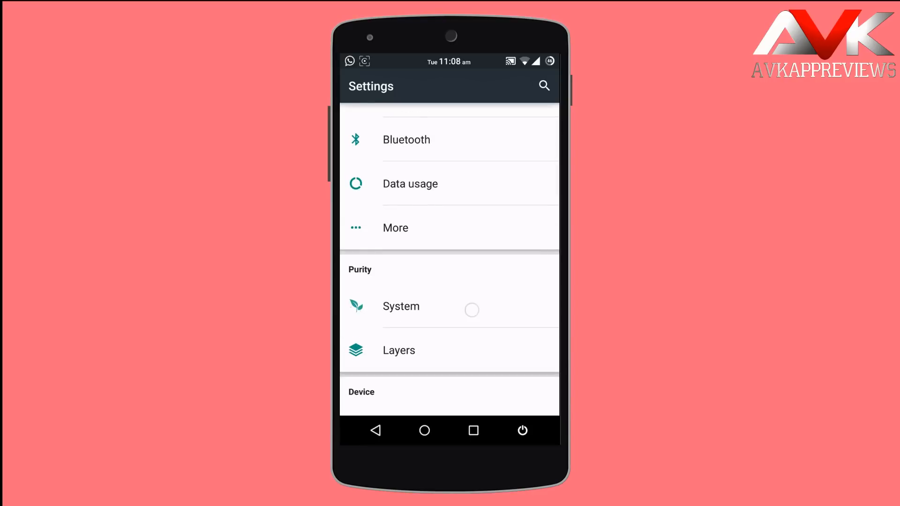
# Step: Go to System > Status bar > Clock and date, preview the Alignment choices, and cancel
pyautogui.click(401, 306)
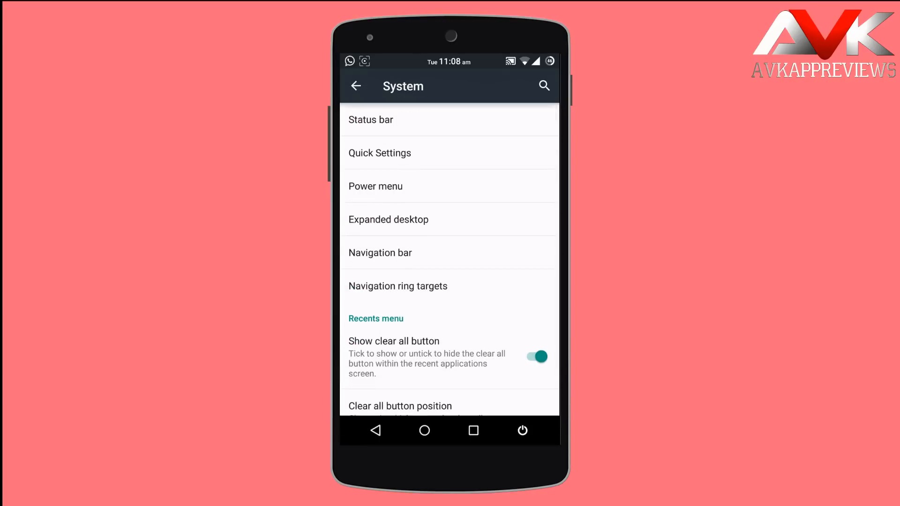
pyautogui.click(371, 120)
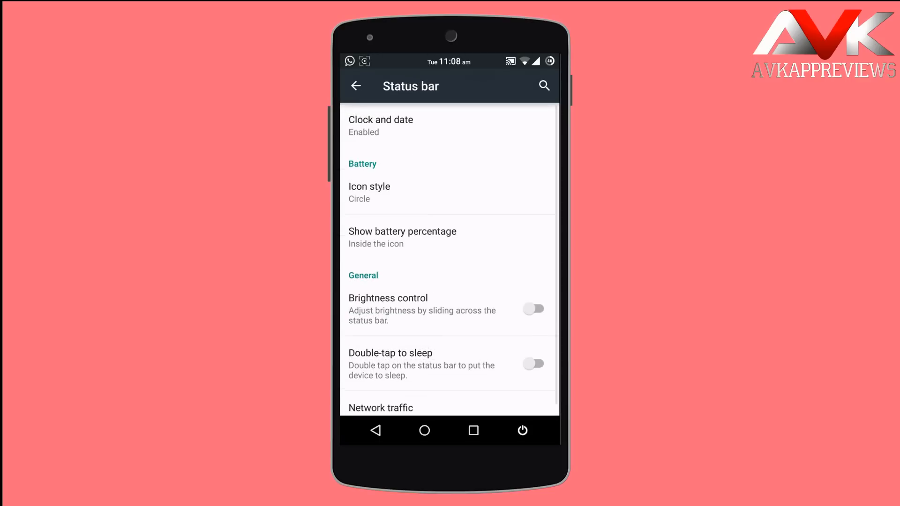
pyautogui.click(380, 126)
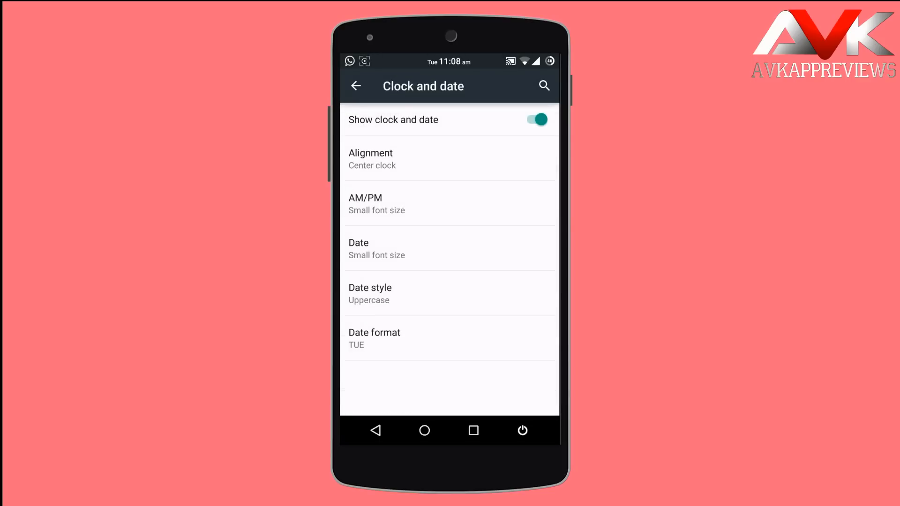
pyautogui.click(372, 159)
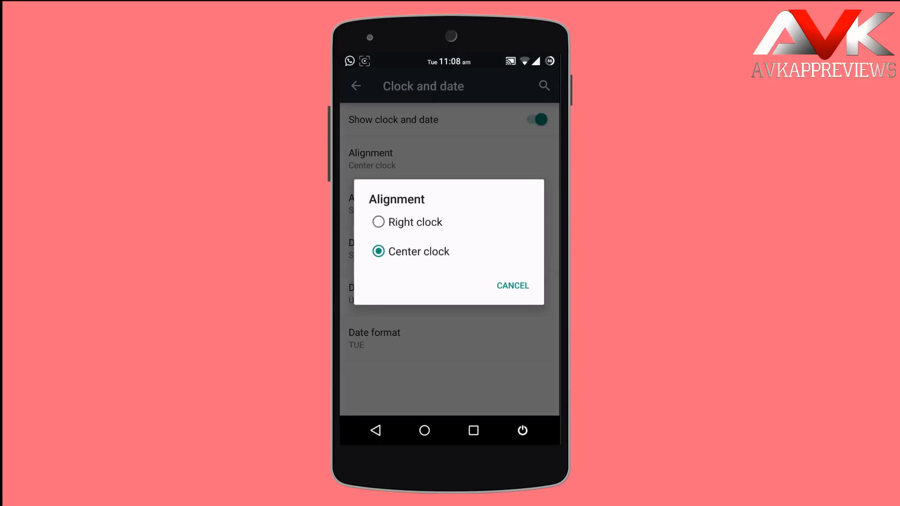
pyautogui.click(512, 286)
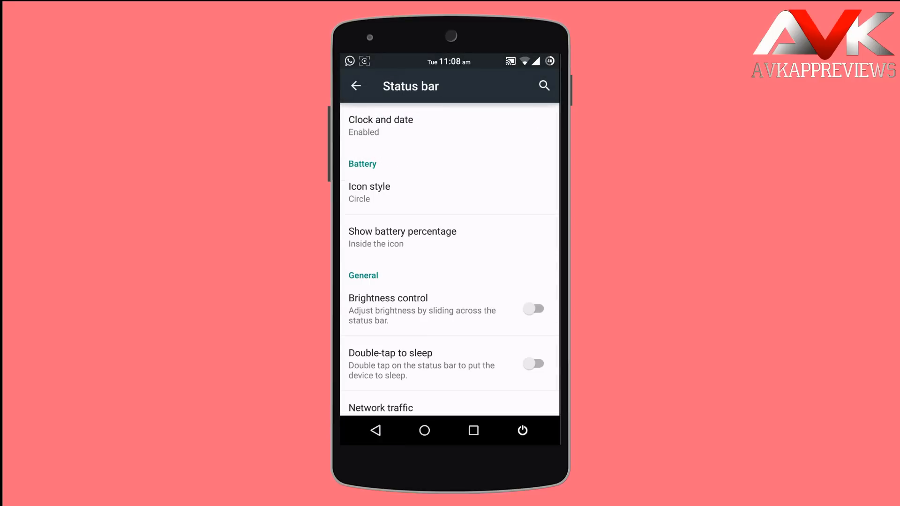
# Step: Browse the Status bar's battery percentage and network traffic options without changing anything
pyautogui.click(369, 192)
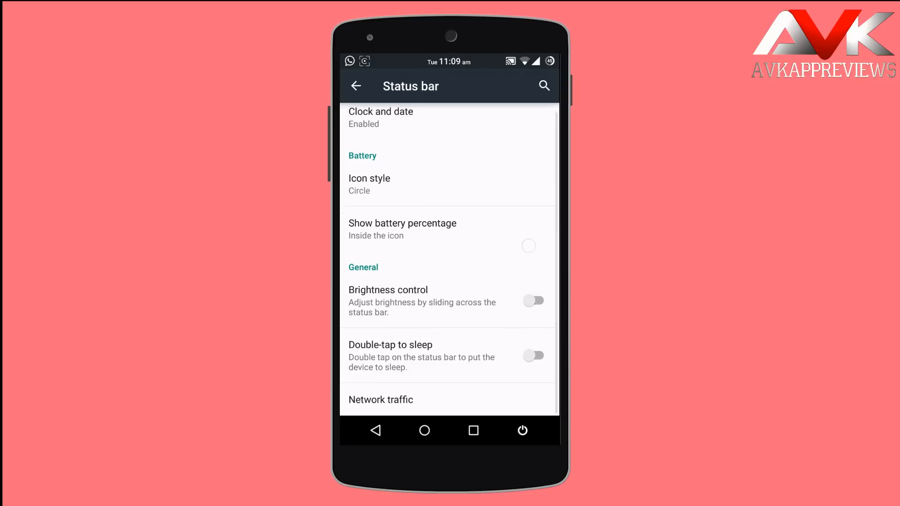
pyautogui.click(527, 246)
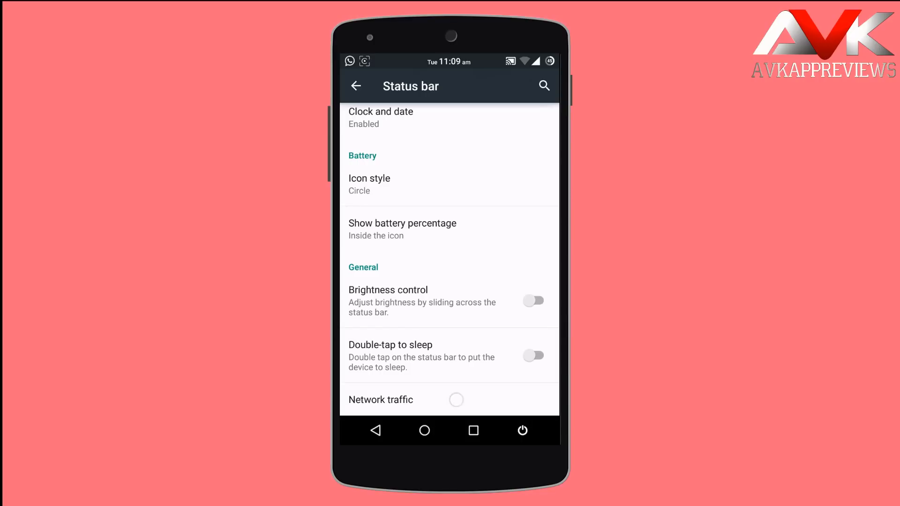
pyautogui.click(381, 400)
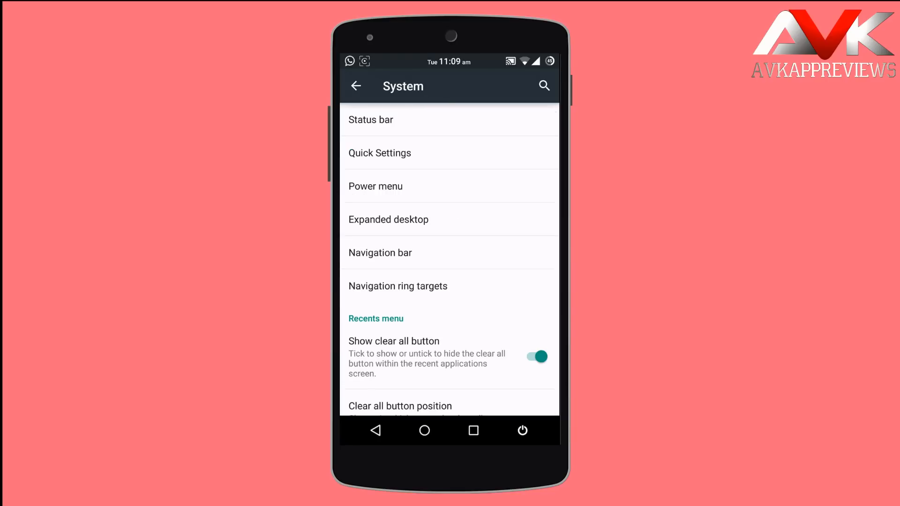
# Step: Open Quick Settings, showing quick pulldown on and 10 tiles configured
pyautogui.click(379, 152)
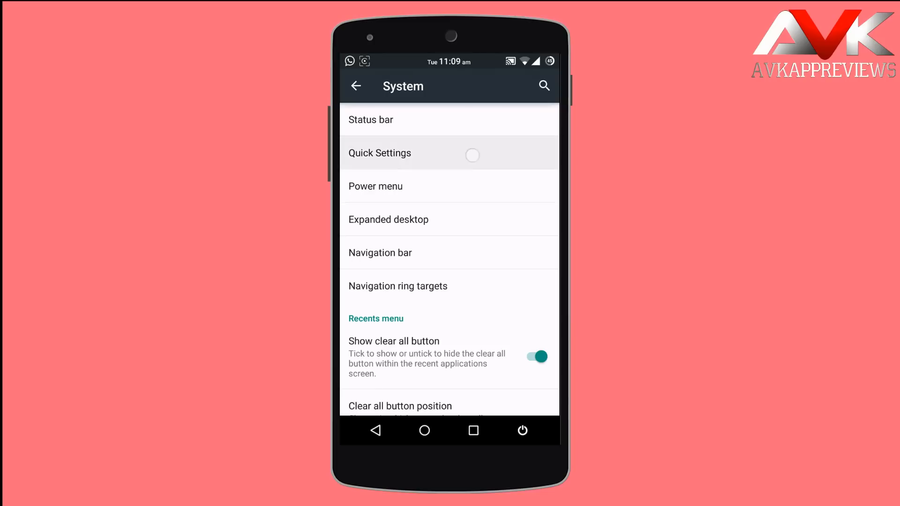
pyautogui.click(379, 152)
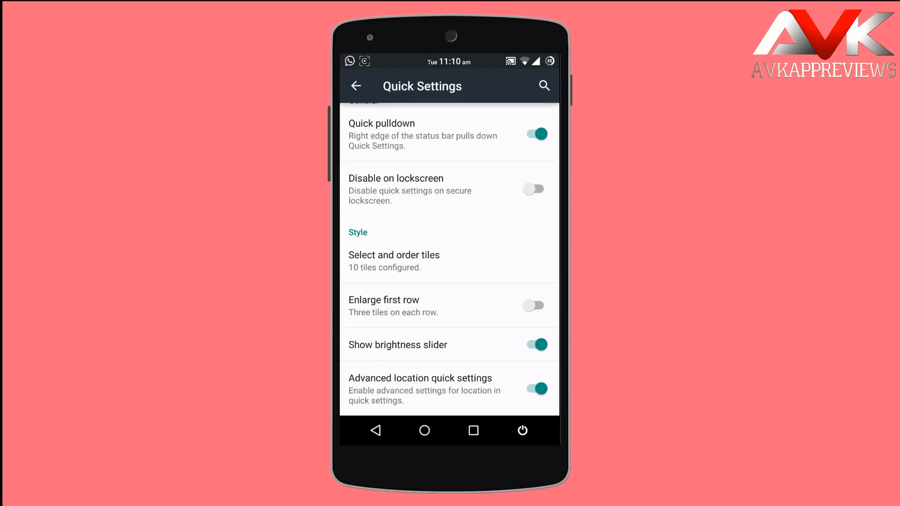
pyautogui.click(393, 261)
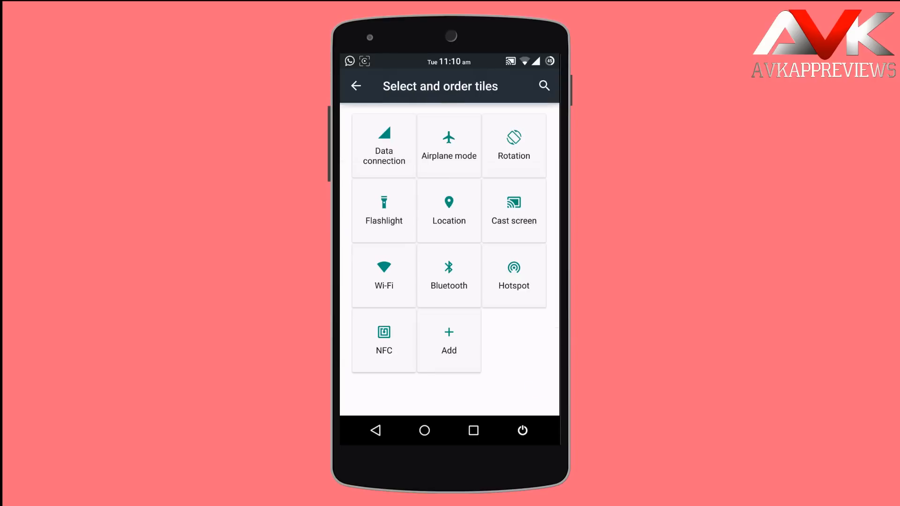
pyautogui.click(450, 340)
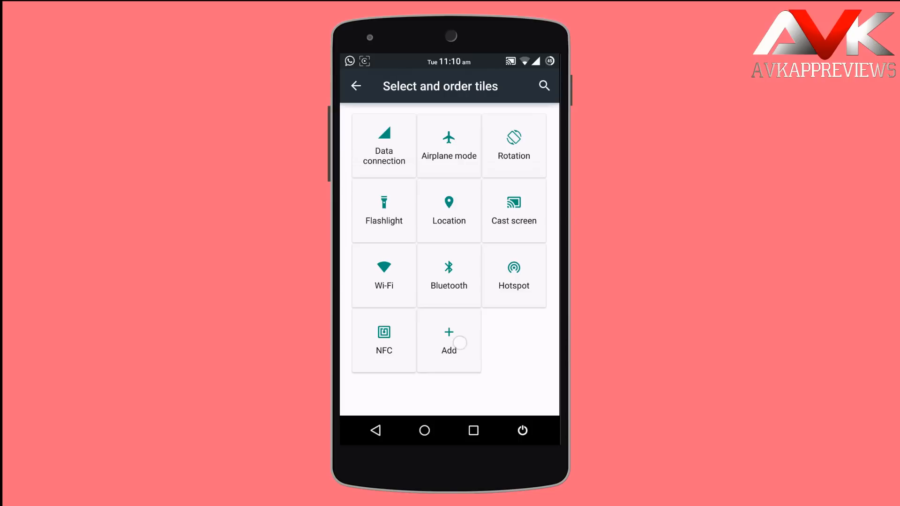
pyautogui.click(448, 341)
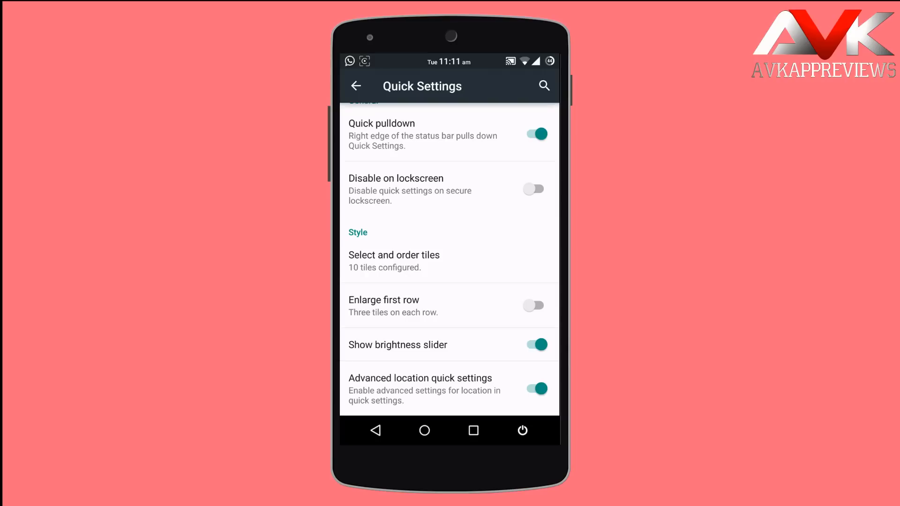
# Step: Preview the Power menu options, then reach the per-app Expanded desktop list
pyautogui.click(356, 85)
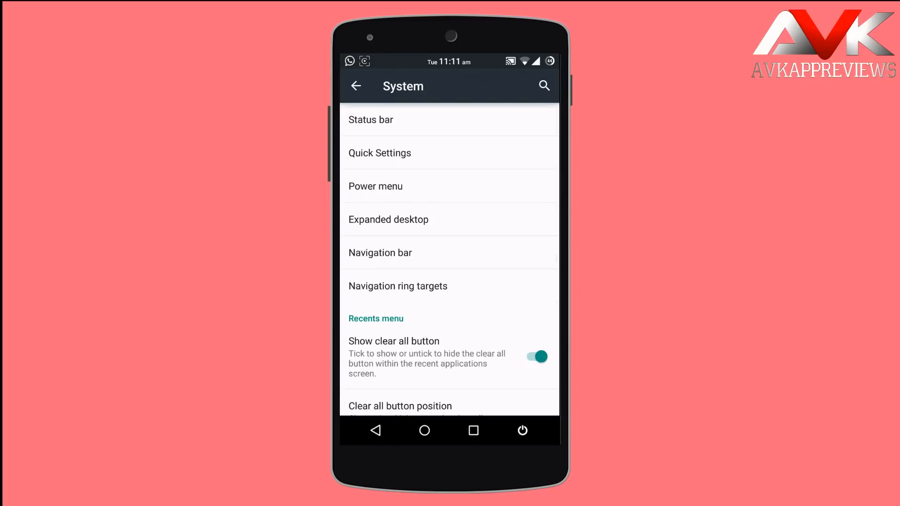
pyautogui.click(376, 187)
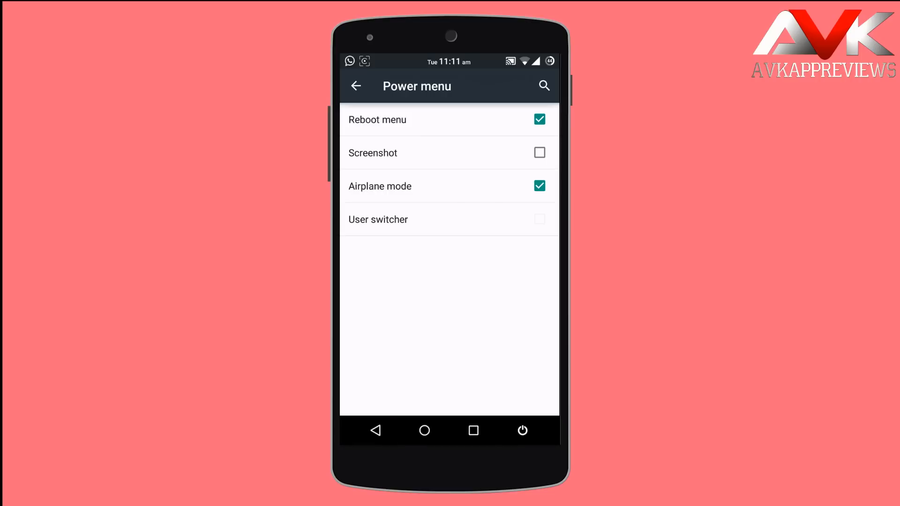
pyautogui.click(356, 86)
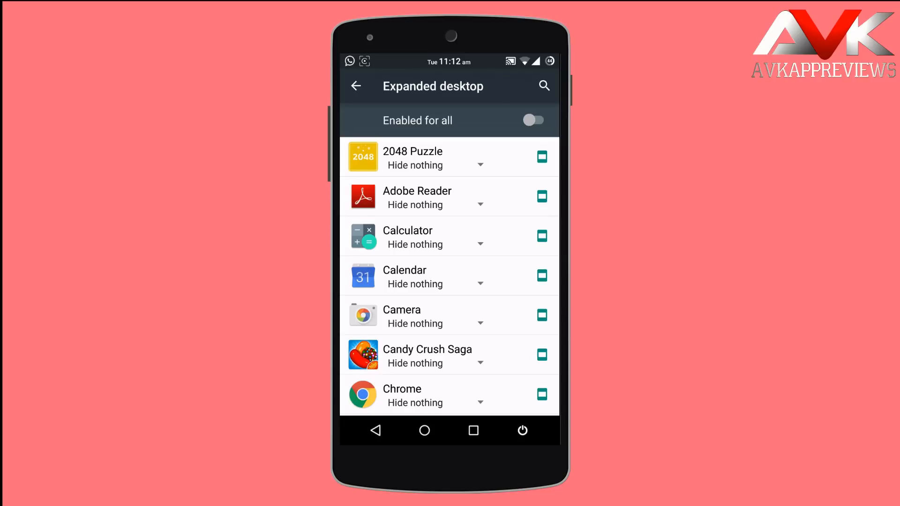
# Step: Open Navigation bar, inspect Buttons and layout, and return to the Navigation bar options
pyautogui.click(356, 86)
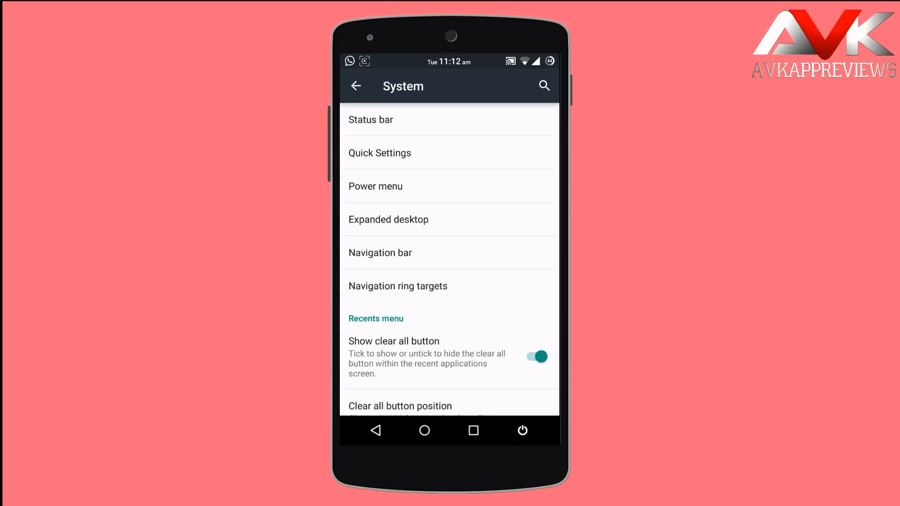
pyautogui.click(380, 253)
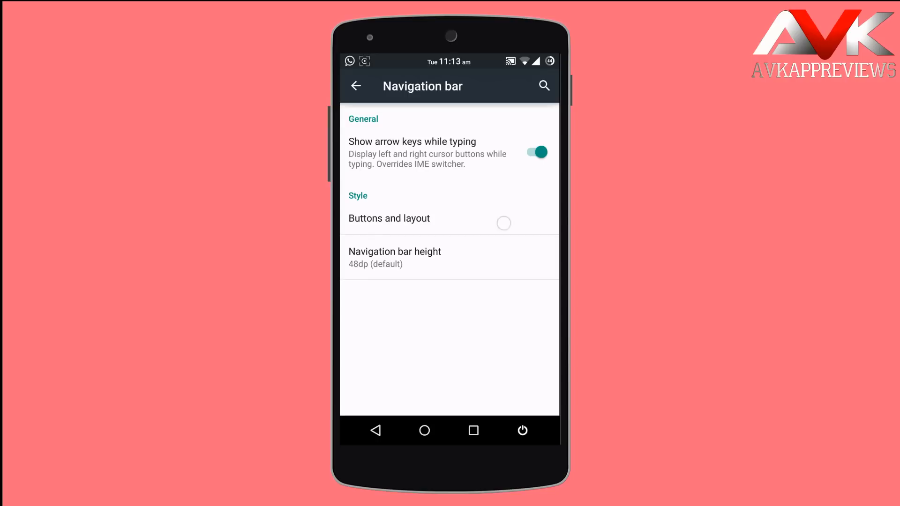
pyautogui.click(390, 218)
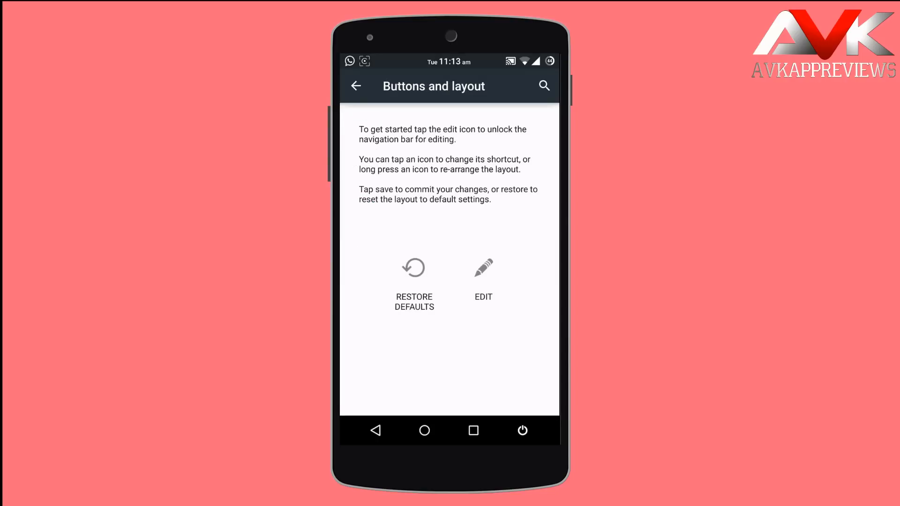
pyautogui.click(483, 268)
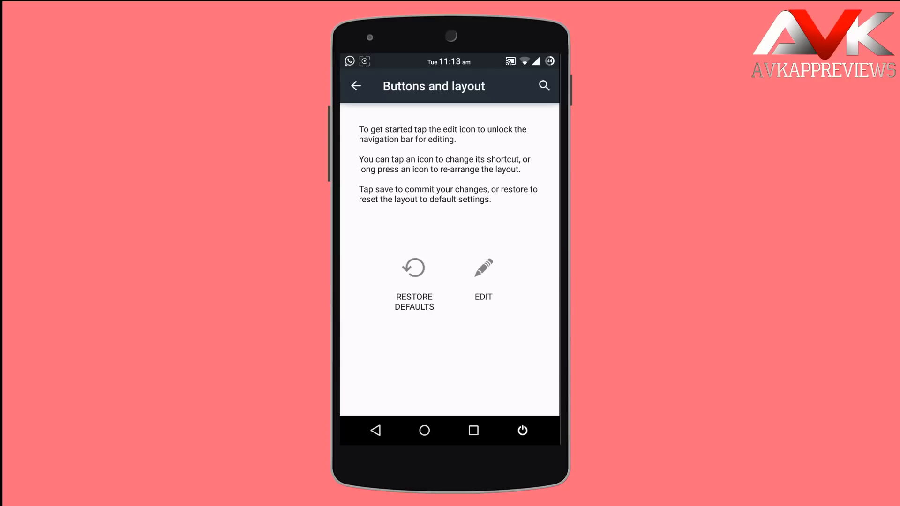
pyautogui.click(356, 85)
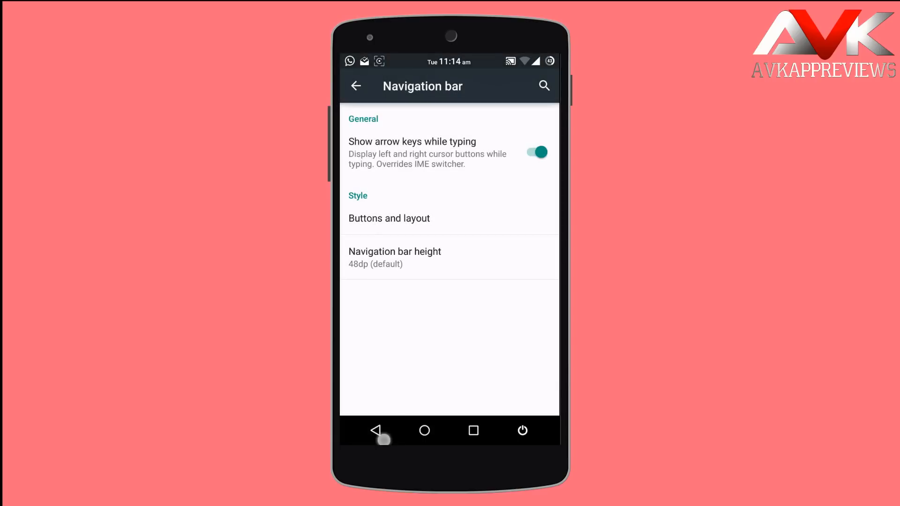
# Step: Unlock and save the navigation ring with Google, YouTube and WhatsApp targets, then return
pyautogui.click(356, 87)
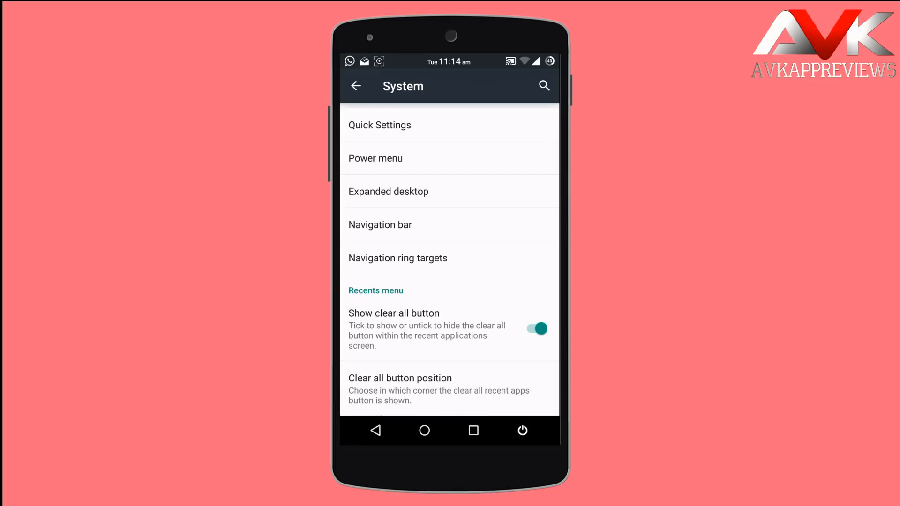
pyautogui.click(397, 258)
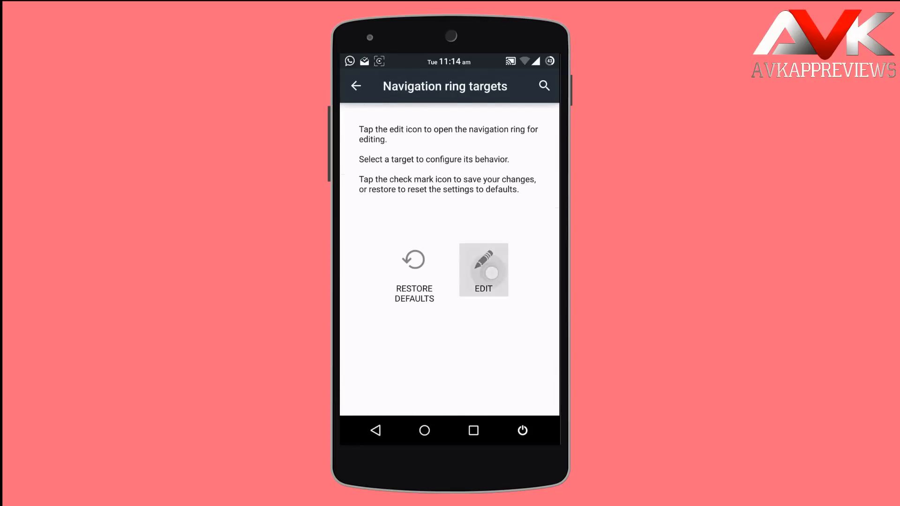
pyautogui.click(483, 270)
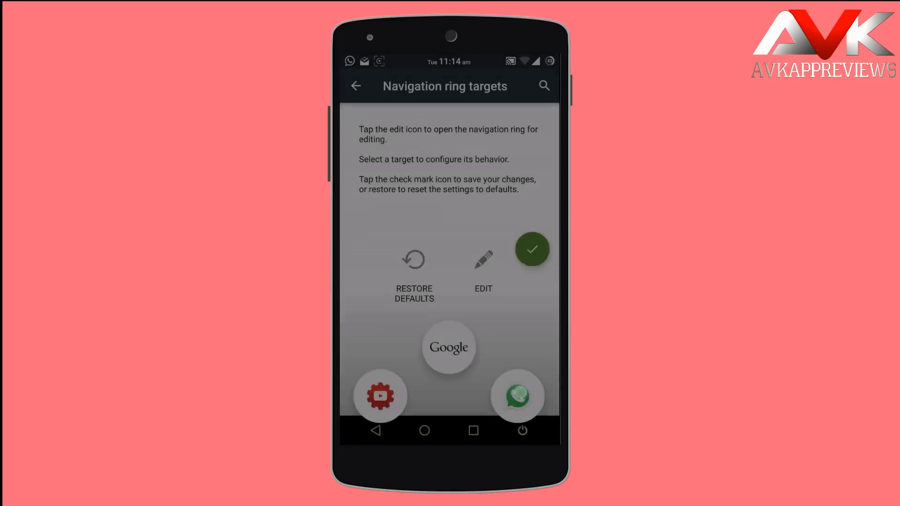
pyautogui.click(532, 248)
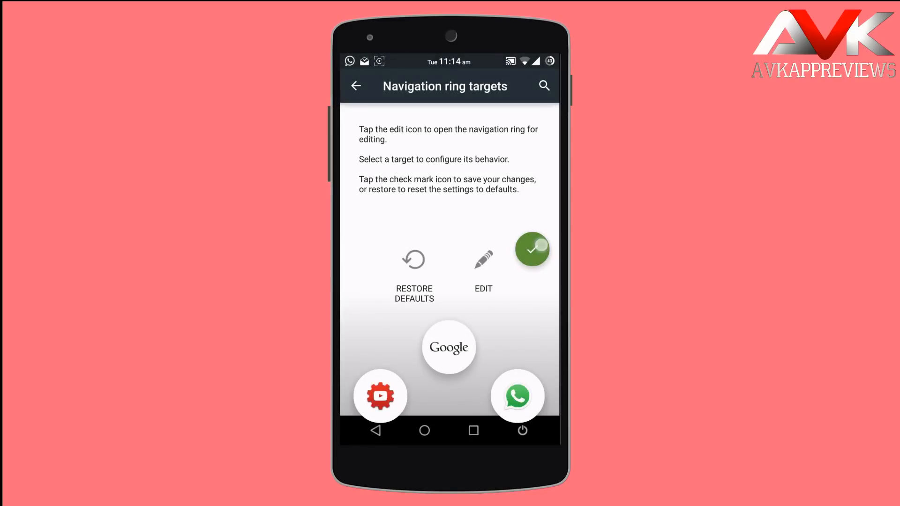
pyautogui.click(356, 86)
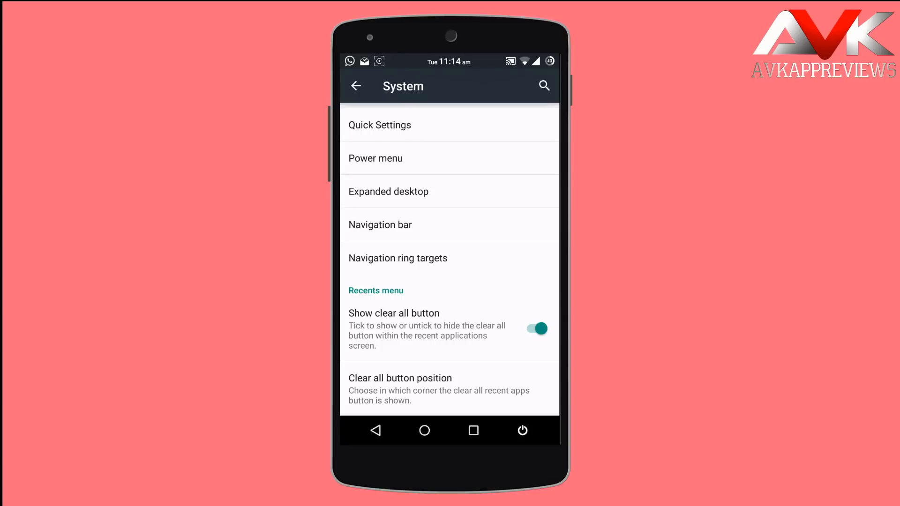
# Step: From the main Settings list, open Privacy and then its Privacy Guard entry
pyautogui.click(400, 378)
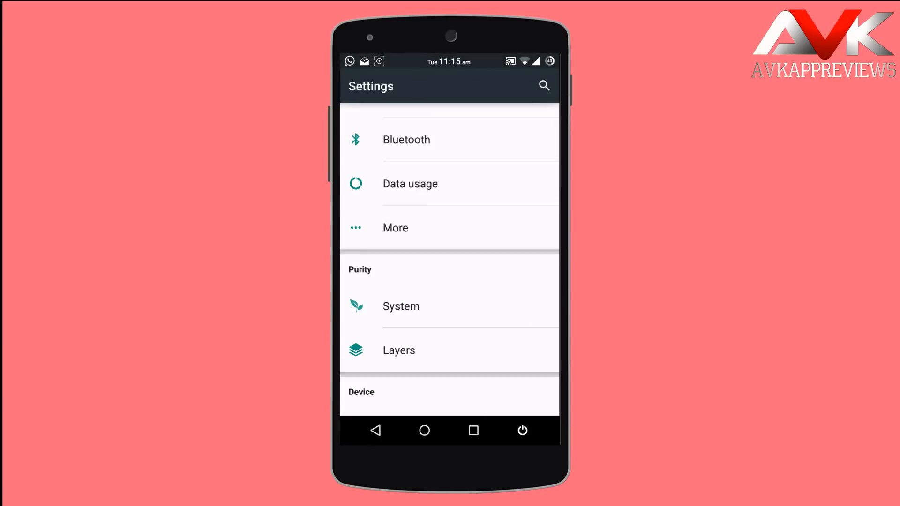
pyautogui.scroll(-3)
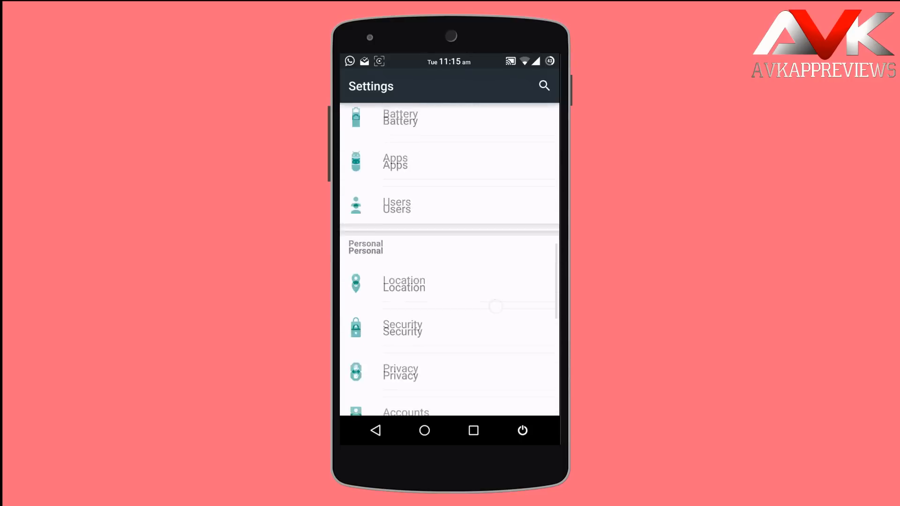
pyautogui.click(400, 372)
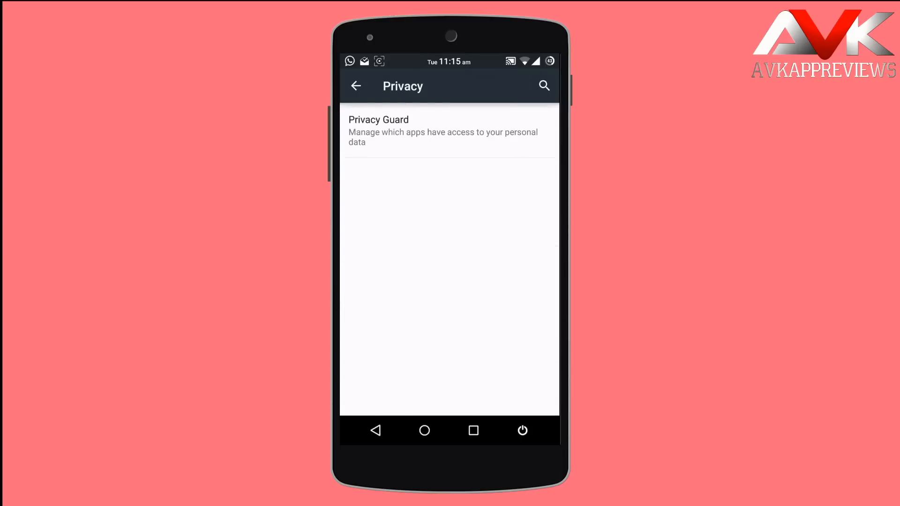
pyautogui.click(378, 131)
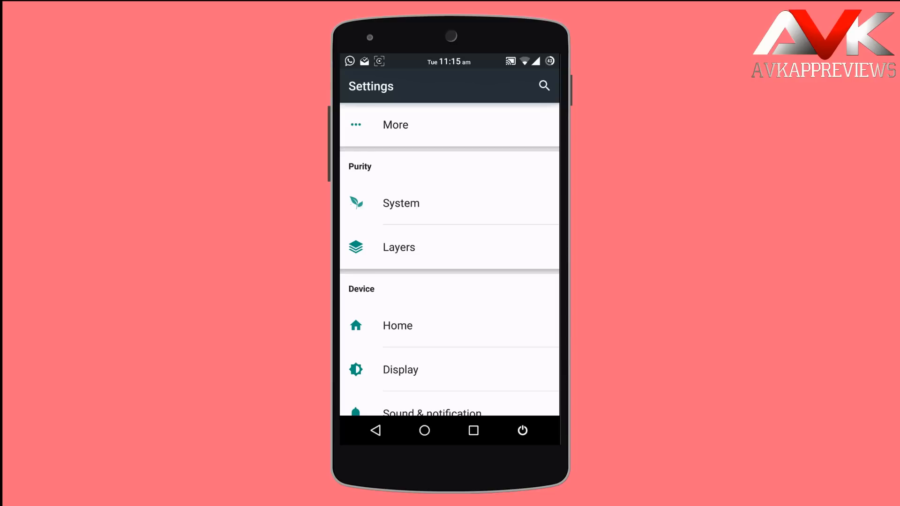
pyautogui.scroll(-3)
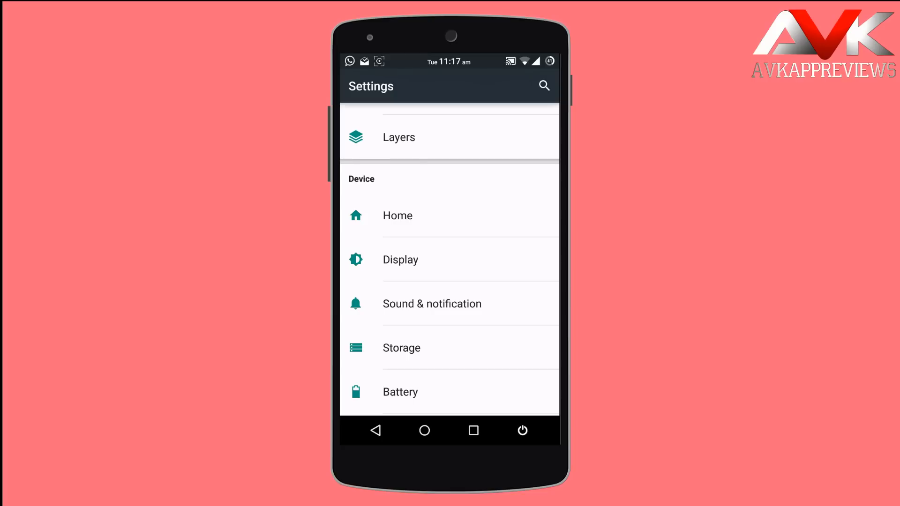
pyautogui.scroll(-3)
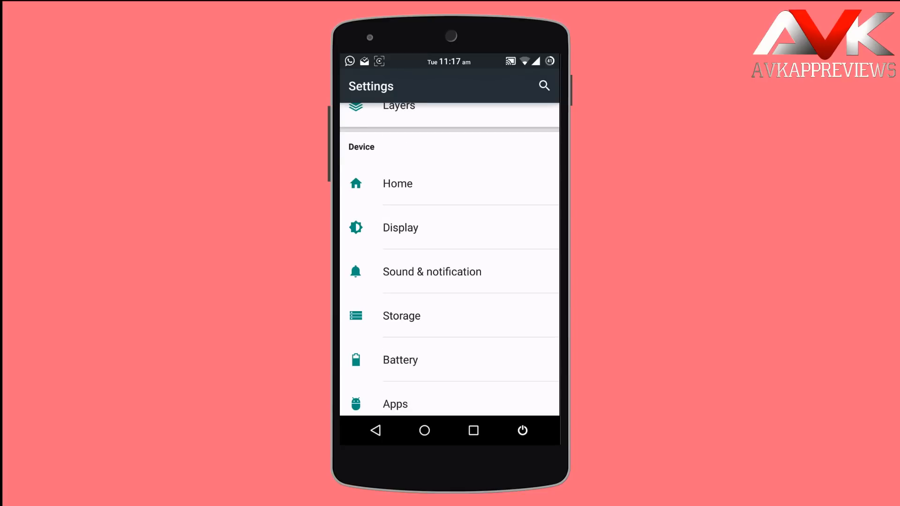